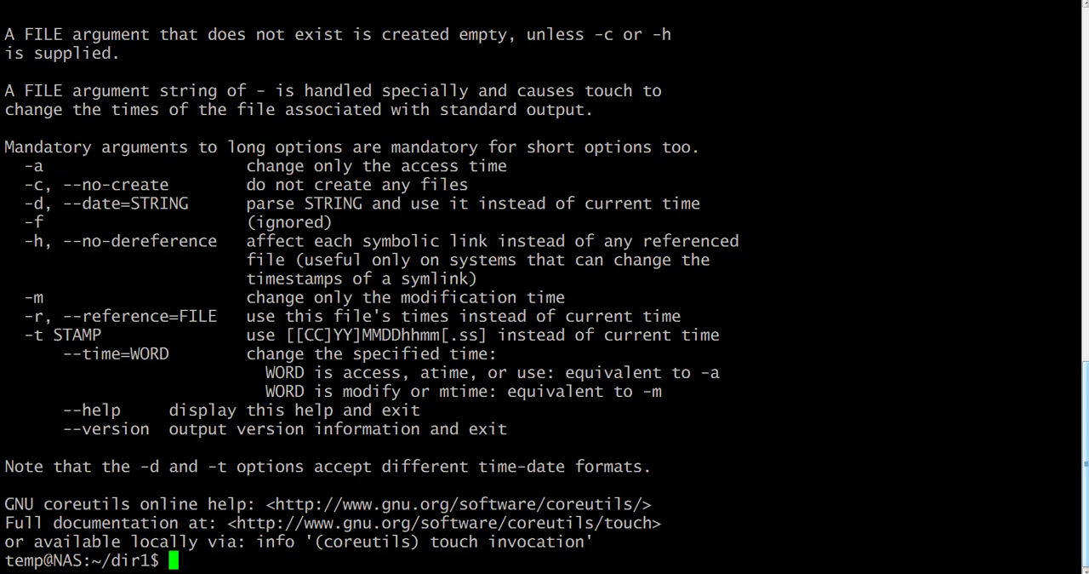
- Clear the screen, then discard a mistyped 'mpve file' command line with Ctrl+U
text(clear)
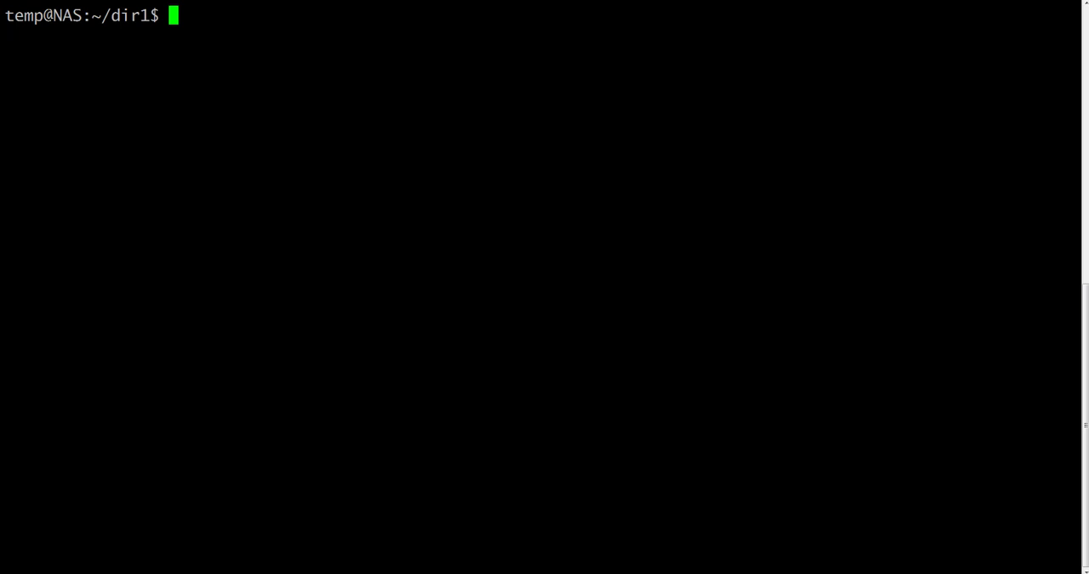
text(mpve)
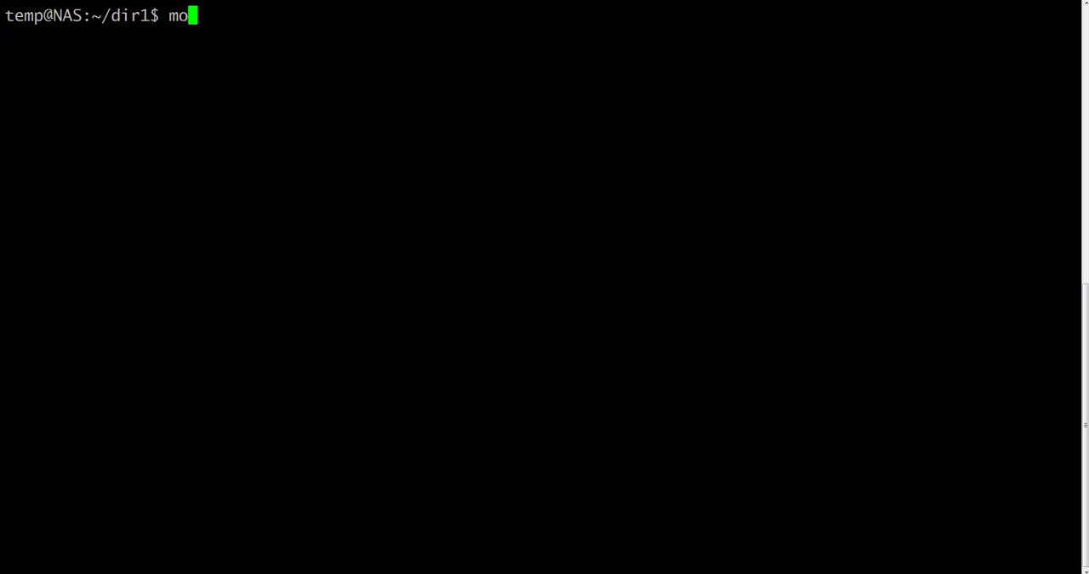
text(ve file)
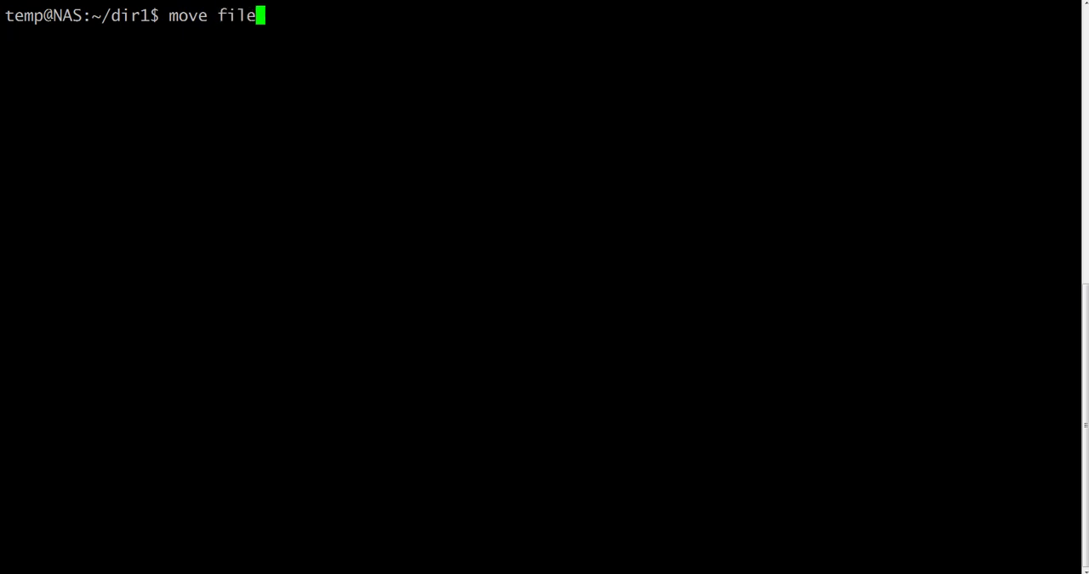
key(Ctrl+u)
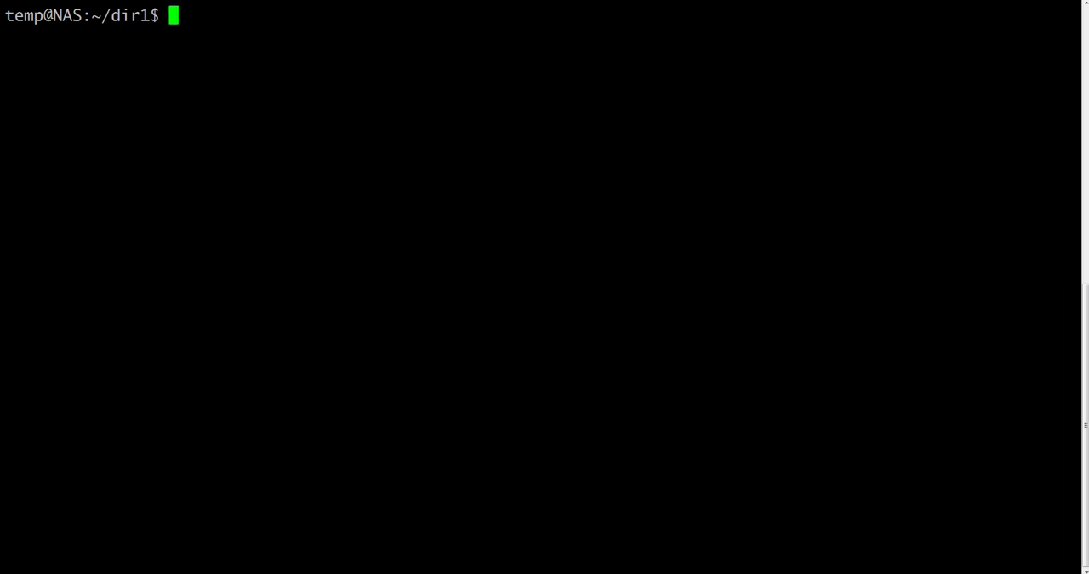
- Run mv file movedFile and list dir1 to see file1, file2, file3 and movedFile
text(mv)
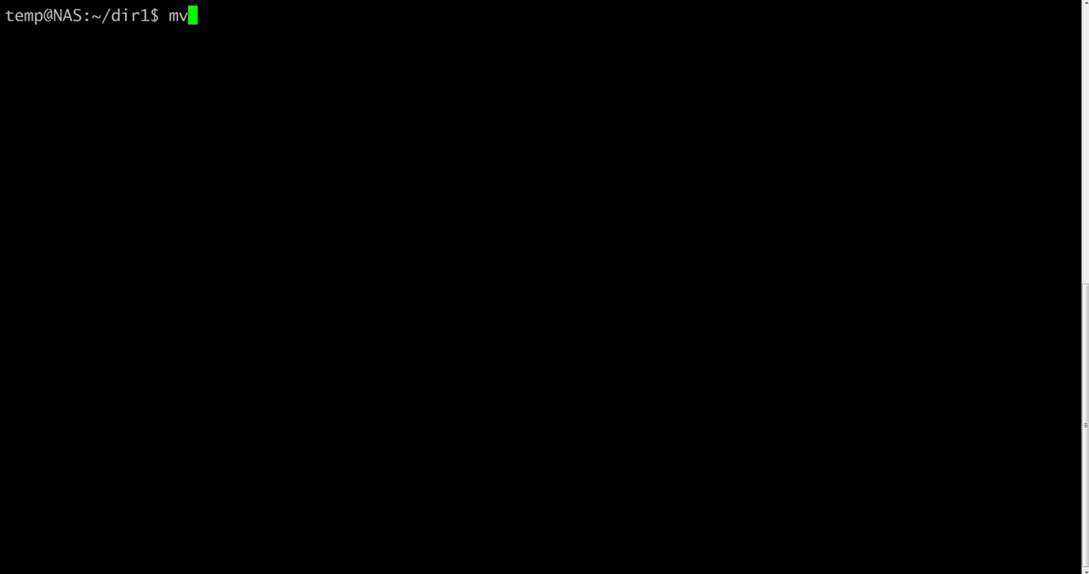
text(fi)
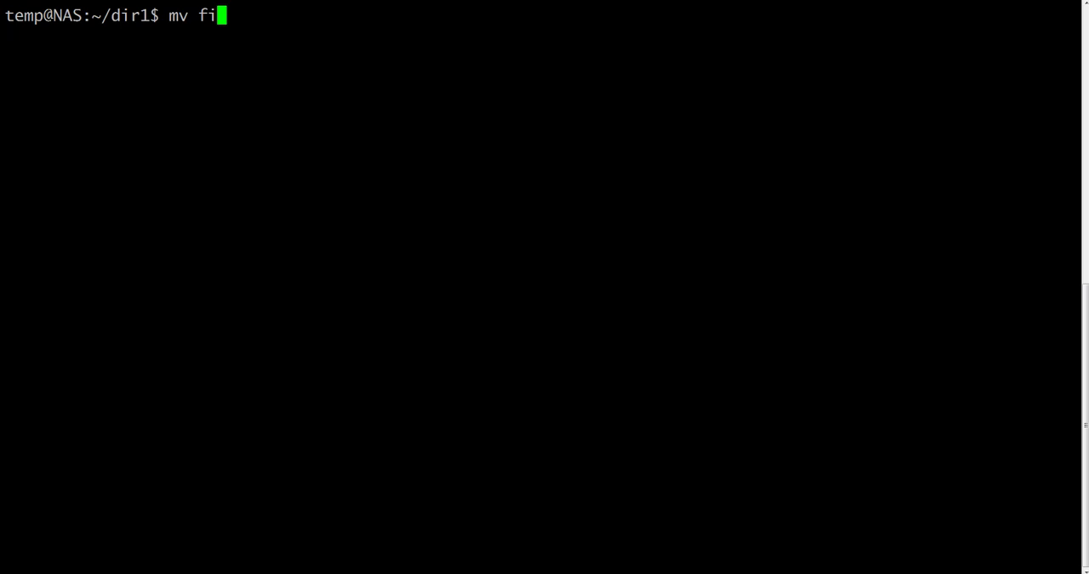
text(le)
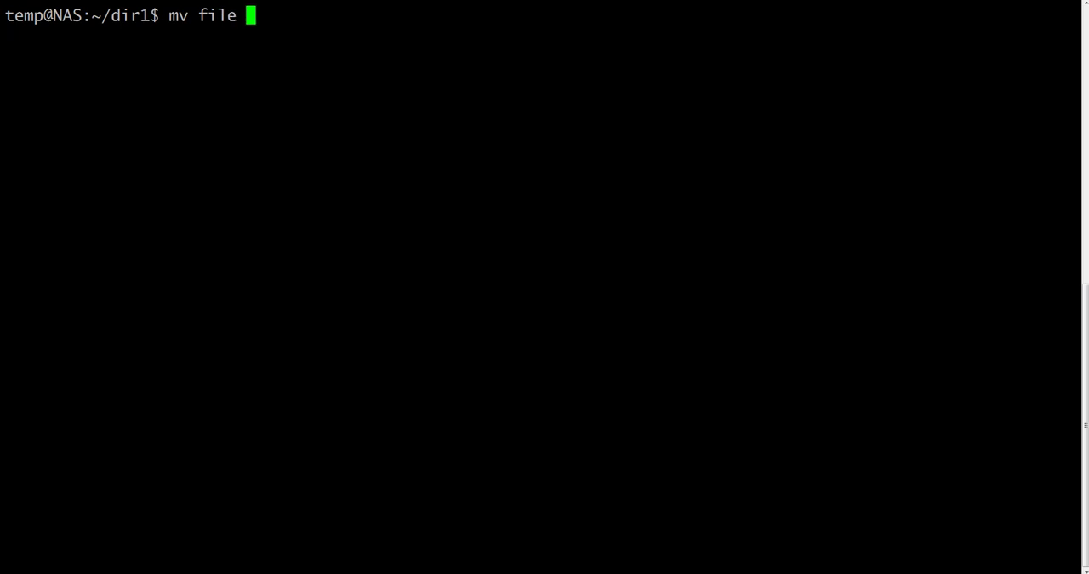
text(moved)
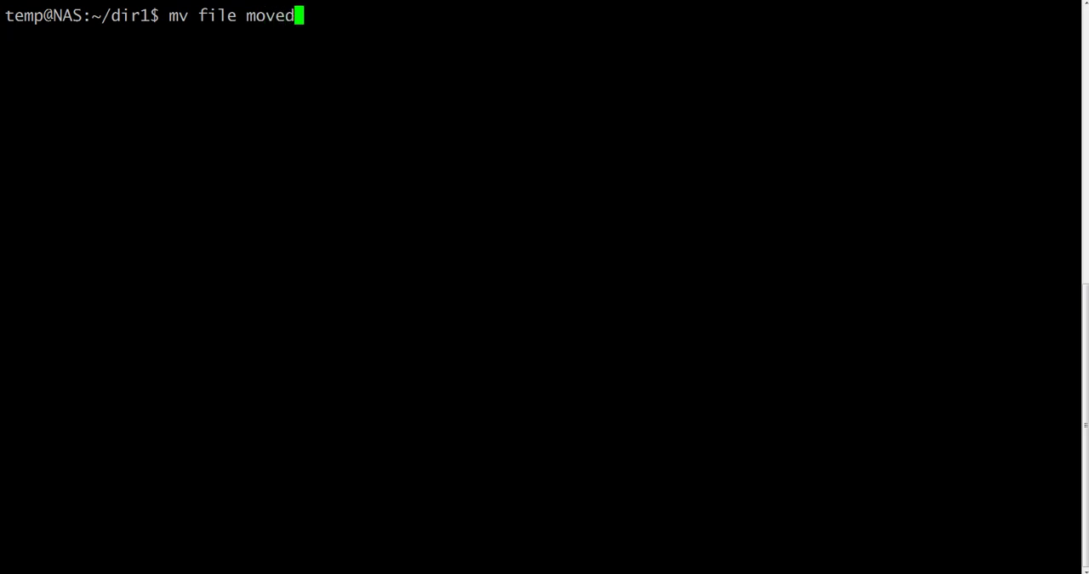
text(File)
text(\)
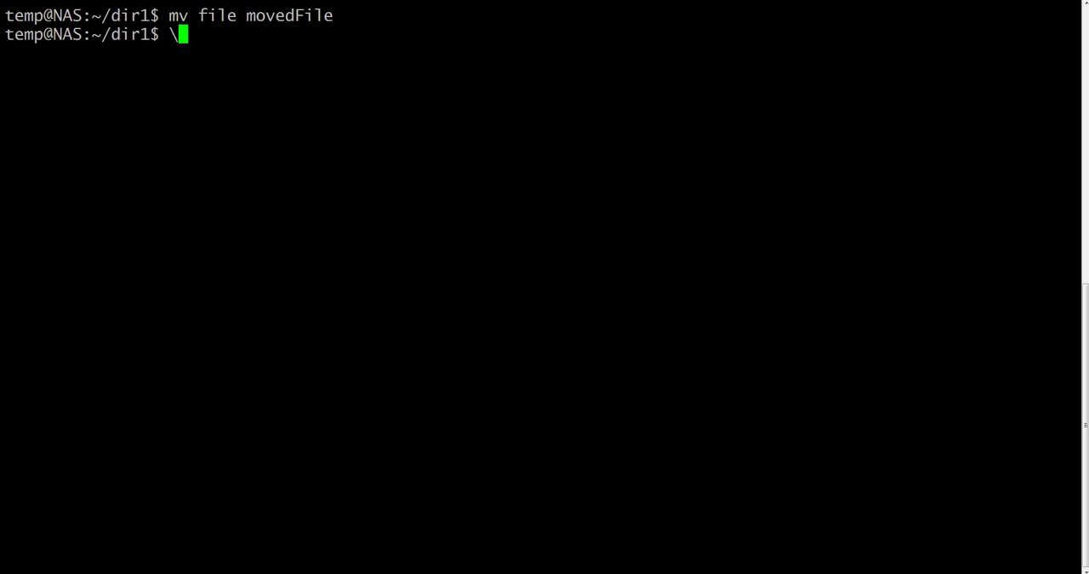
text(ls)
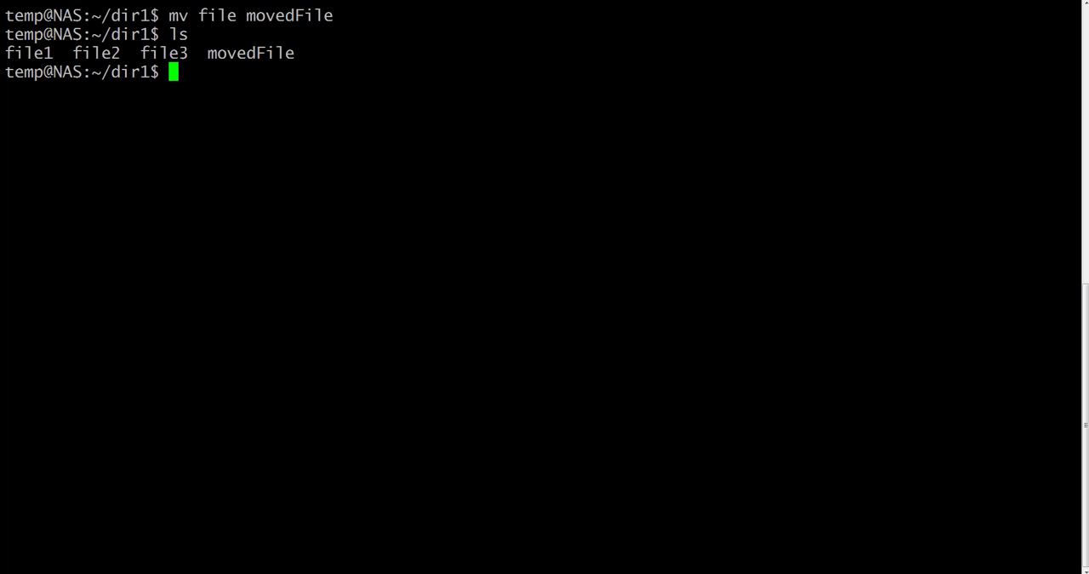
double_click(255, 52)
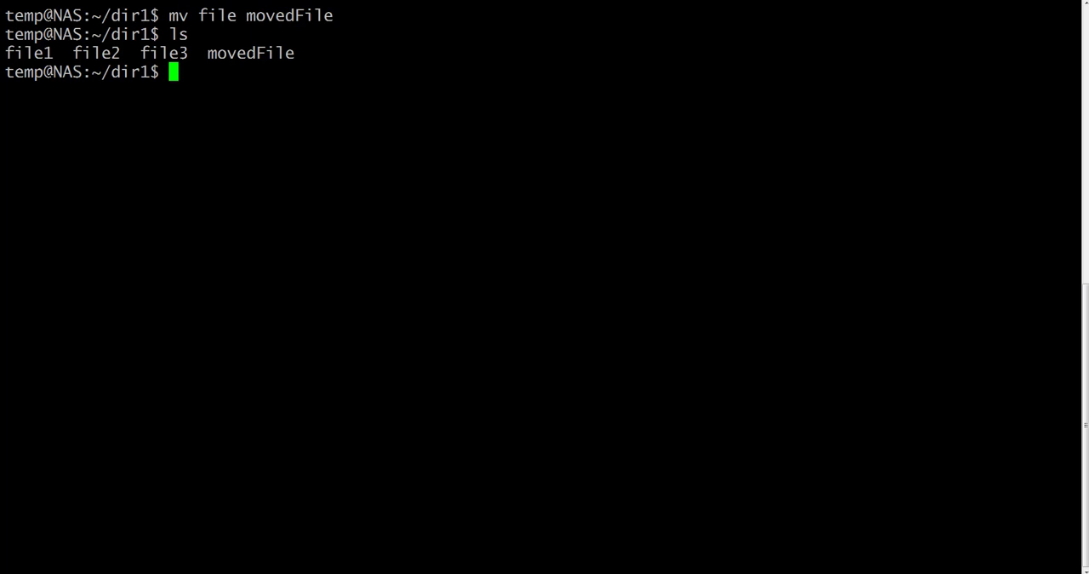
- Run mv movedFile /home/temp/dir2/NewMovedFile after the space-separated form fails as not a directory
text(mo)
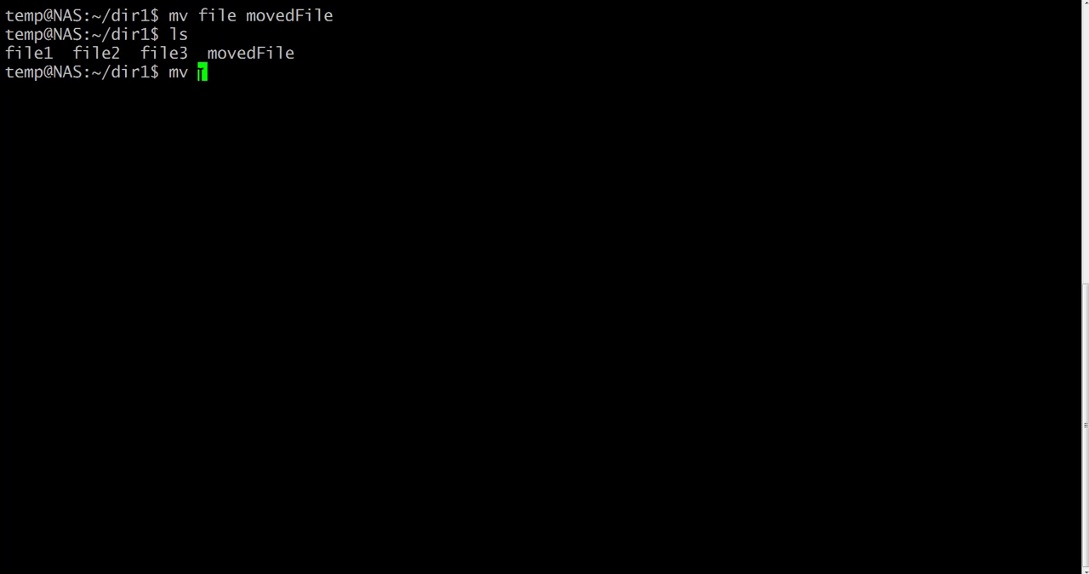
text(movedFile)
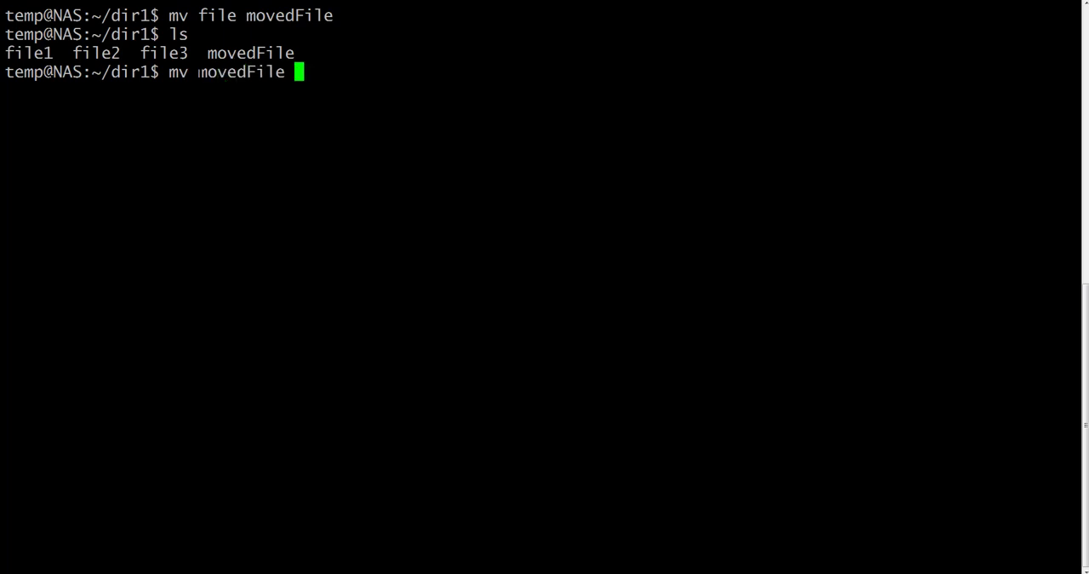
text(/)
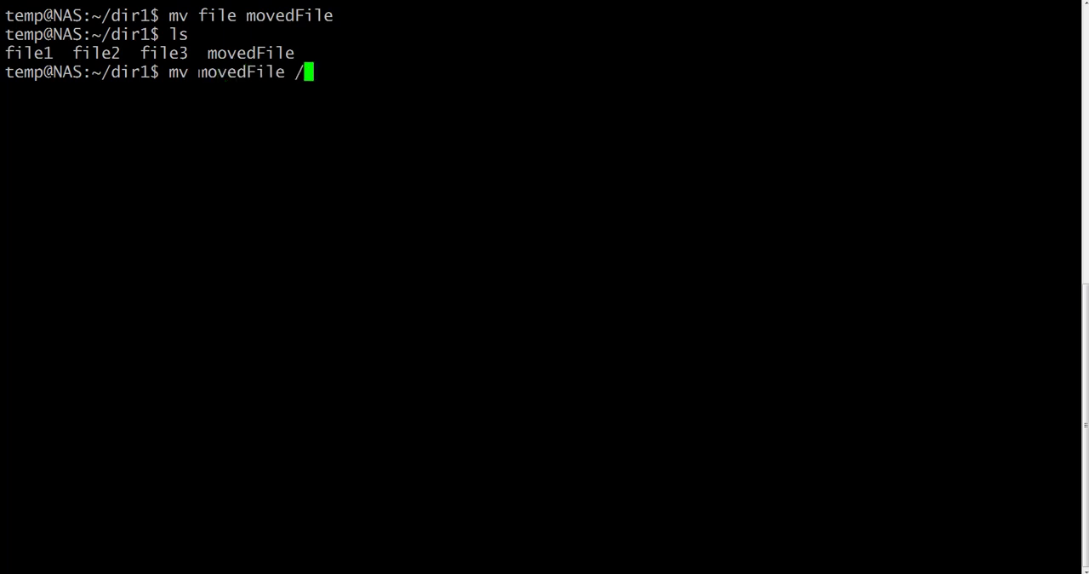
text(home/)
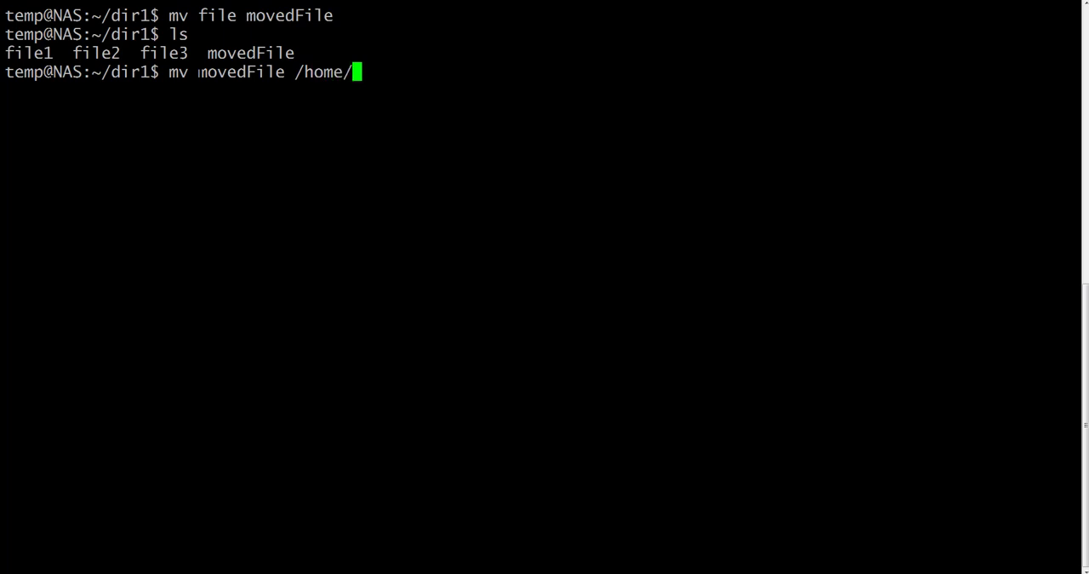
text(temp/)
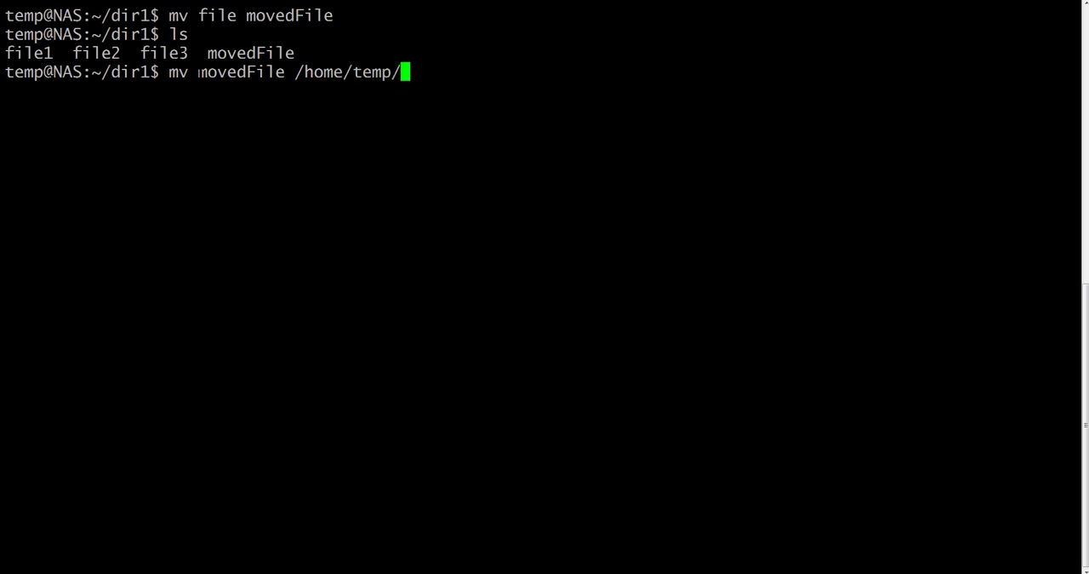
text(di)
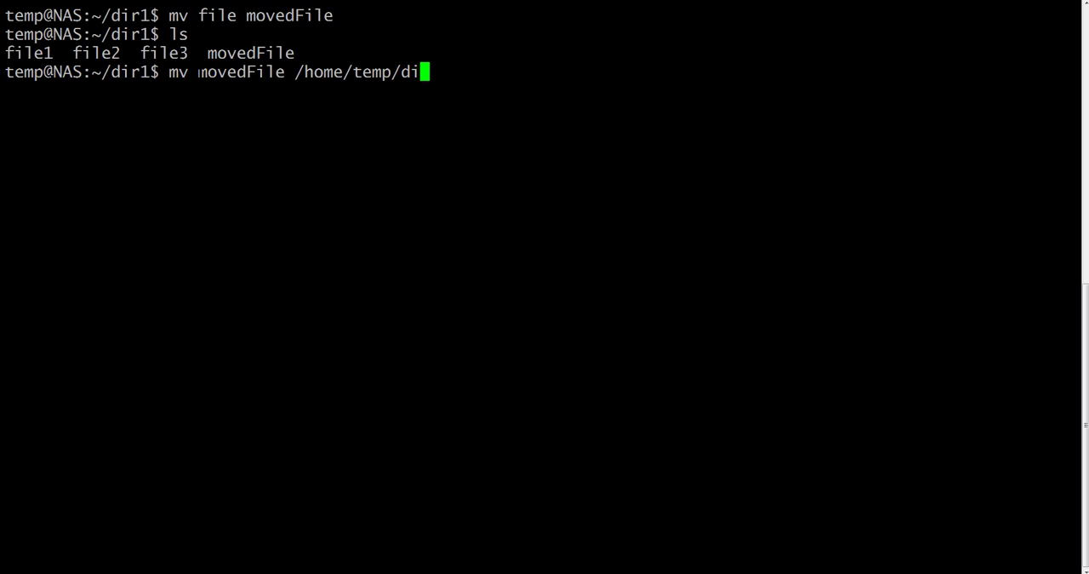
text(r2)
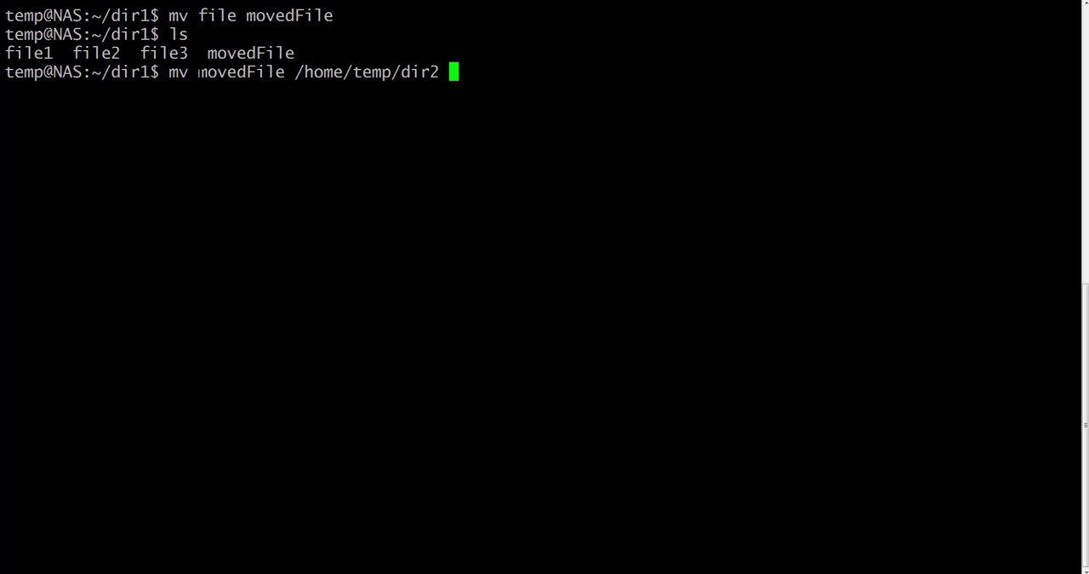
text(MovedFile)
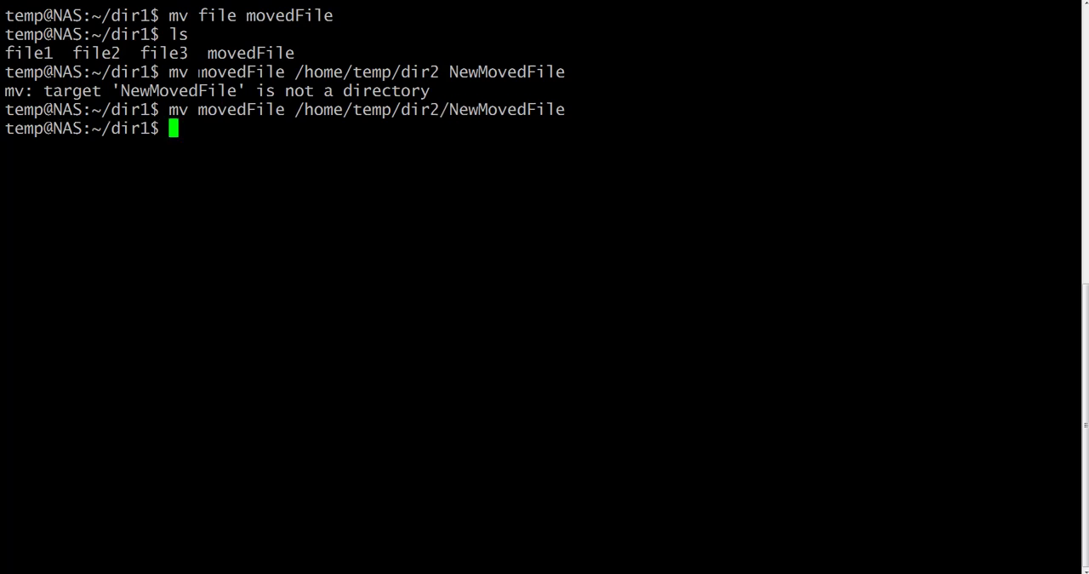
- List /home/temp/dir2, first mistyping the path as dirs2
text(ls)
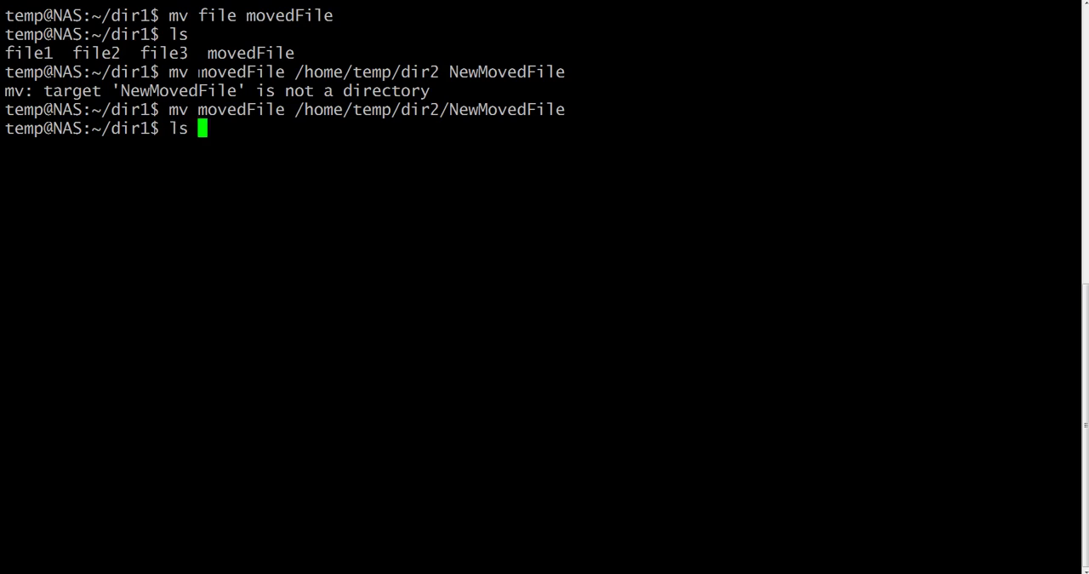
text(/)
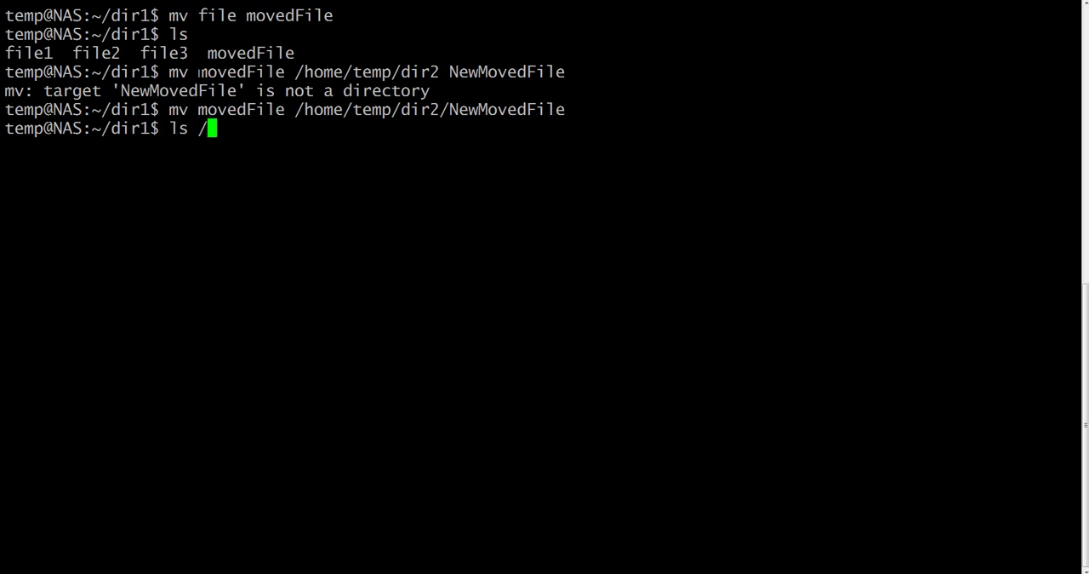
text(home/)
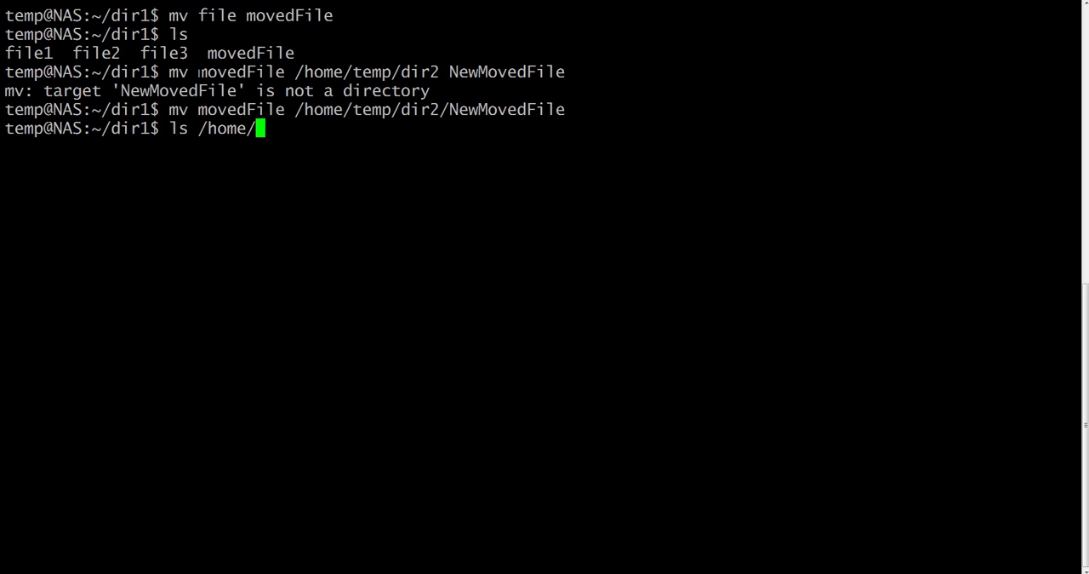
text(temp/d)
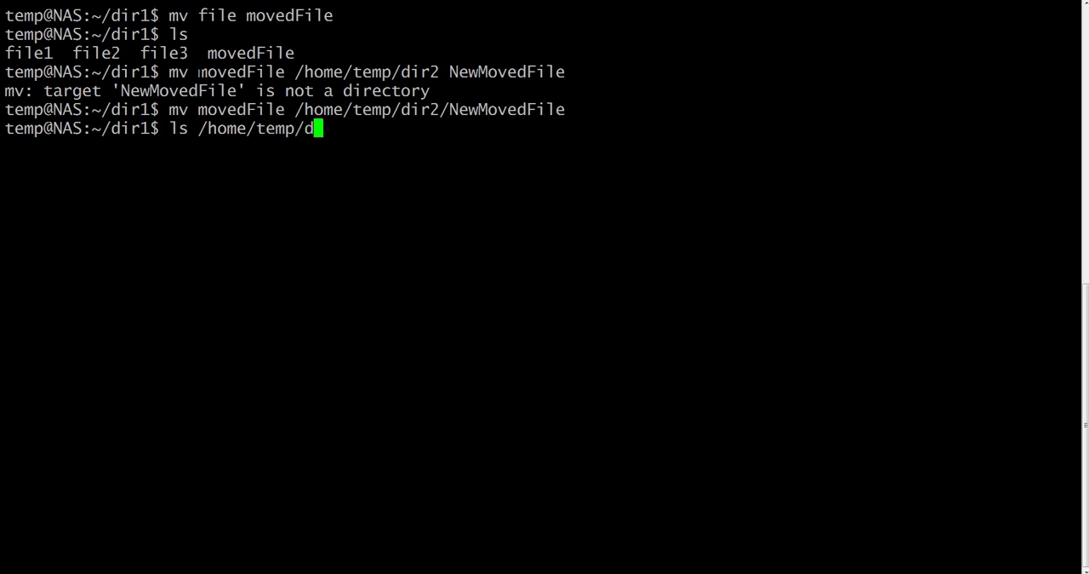
text(irs2)
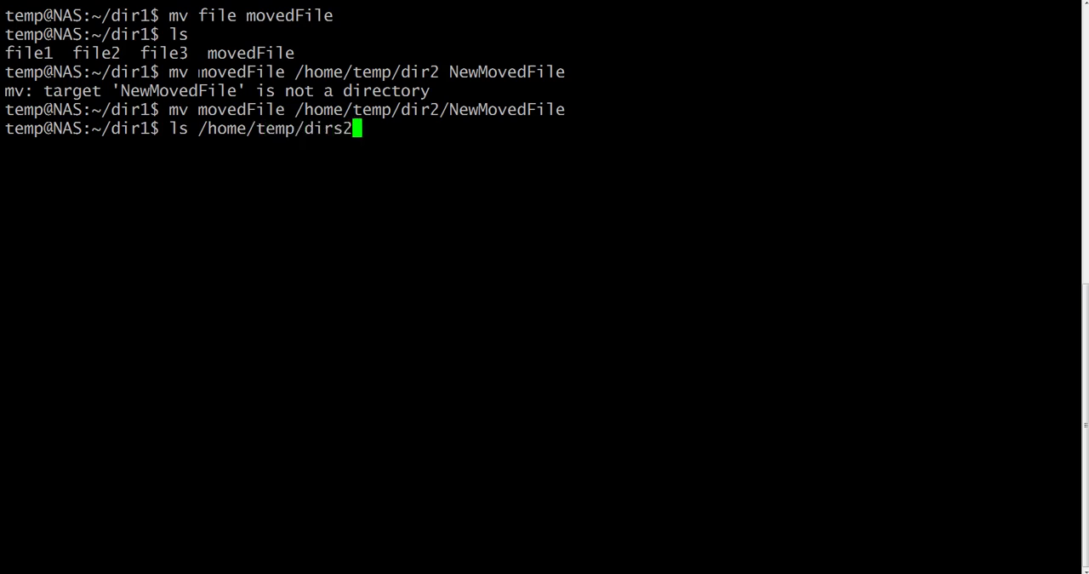
key(Enter)
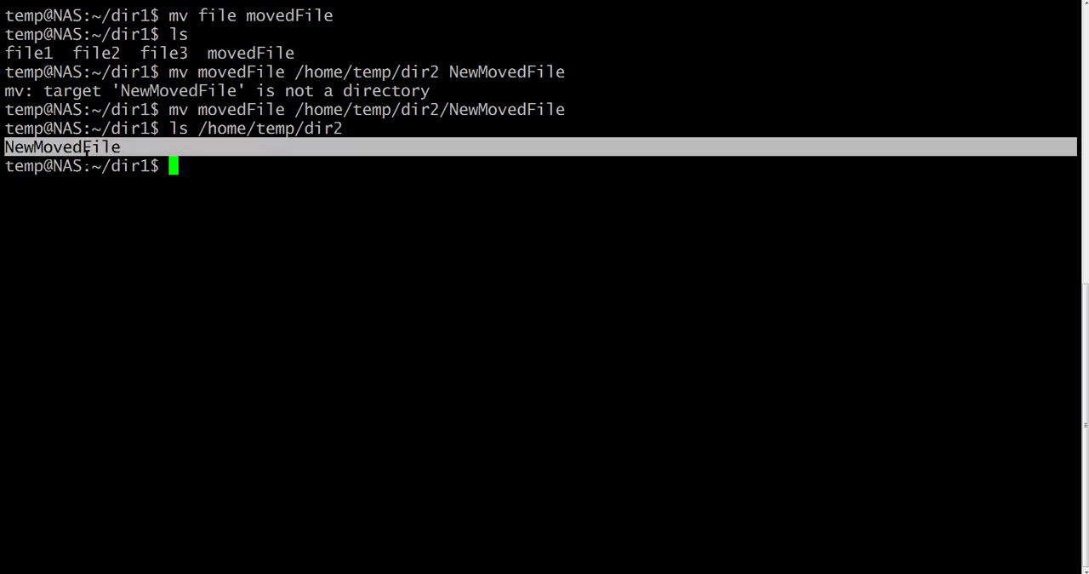
- Rerun ls /home/temp/dir2 and highlight NewMovedFile's modification time
text(ls /home/temp/dir2)
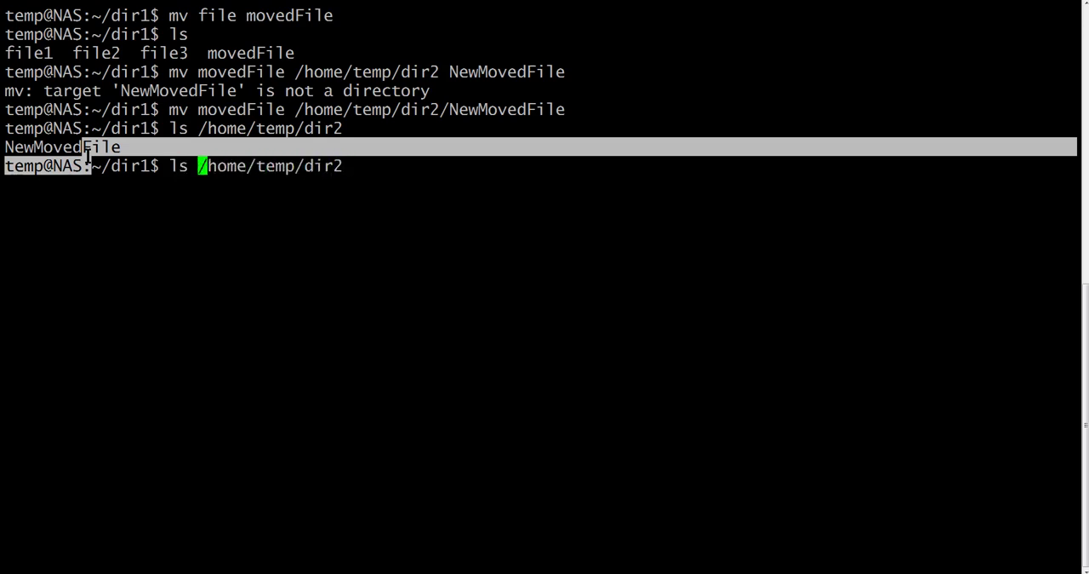
text(-la)
key(Return)
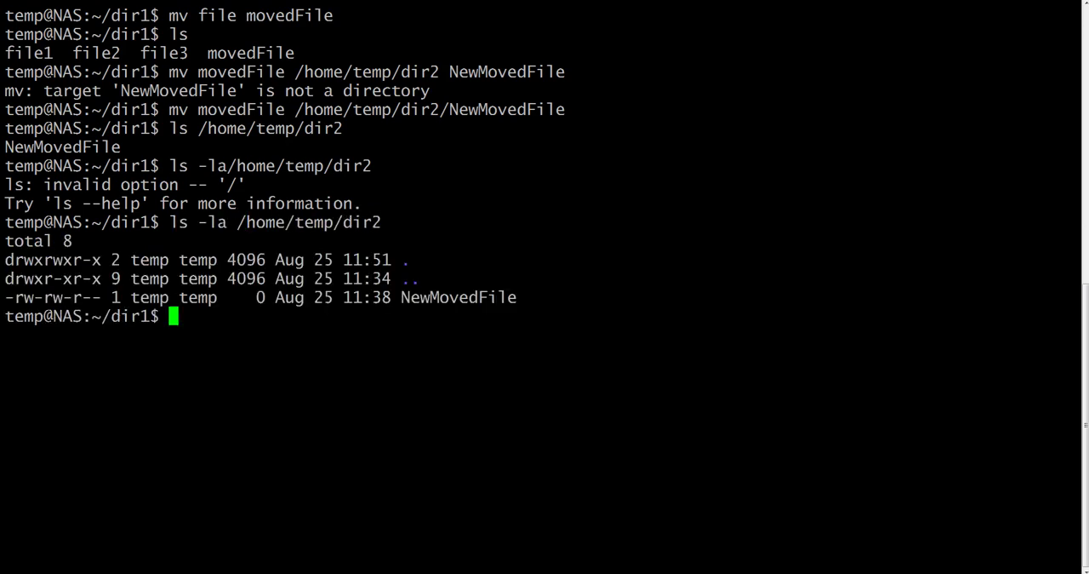
double_click(360, 296)
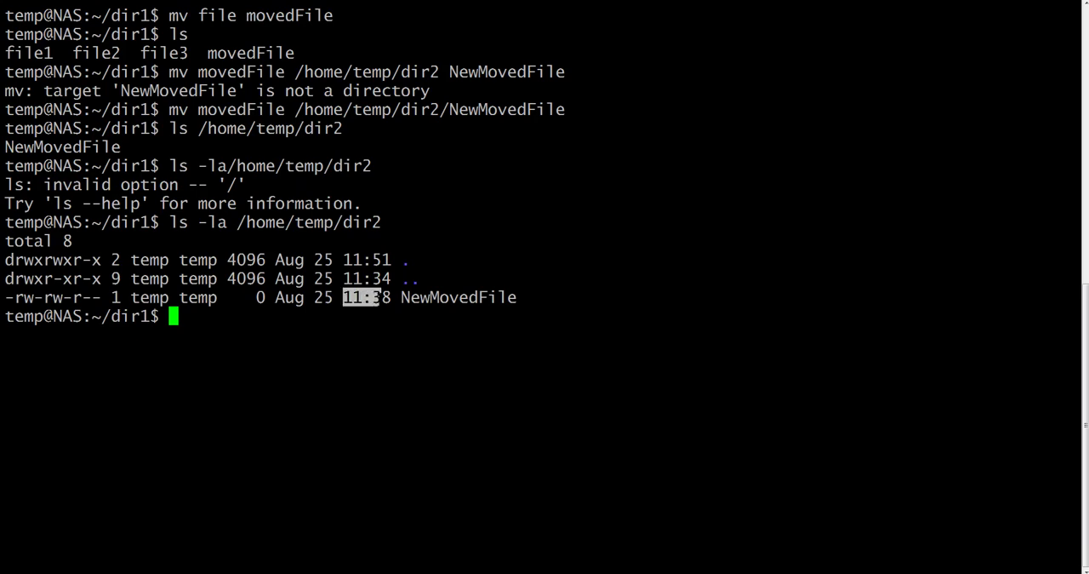
text(touch)
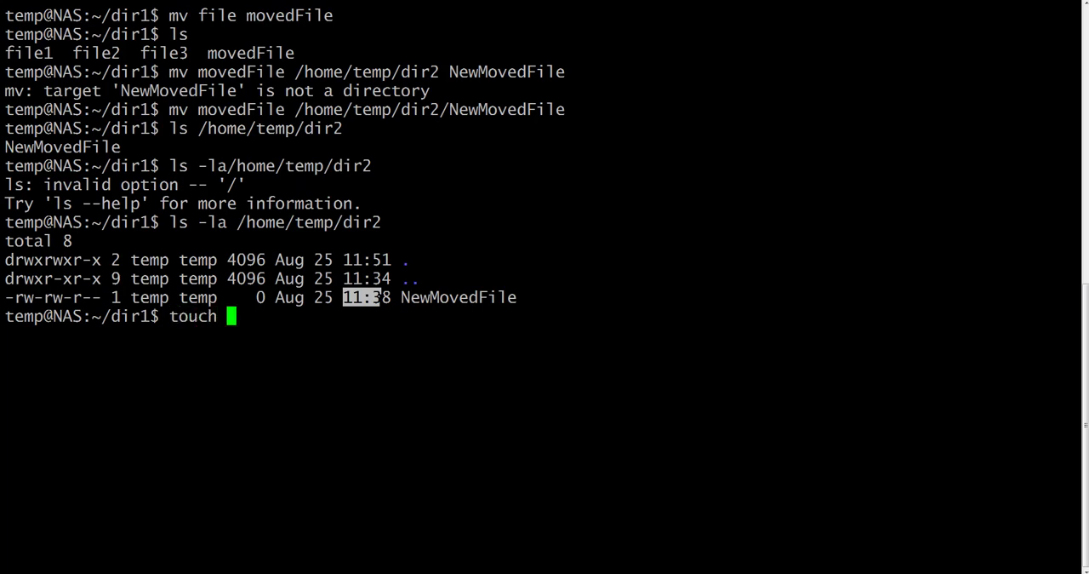
- Run touch txt1.txt txt2.txt txt3.txt to create three empty text files in dir1
text(txt1)
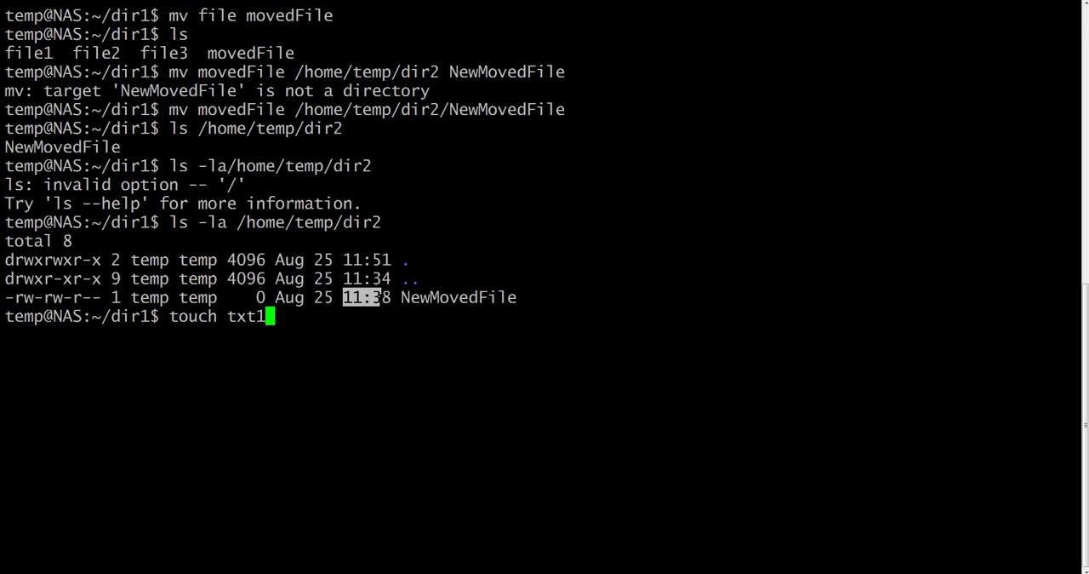
text(.t)
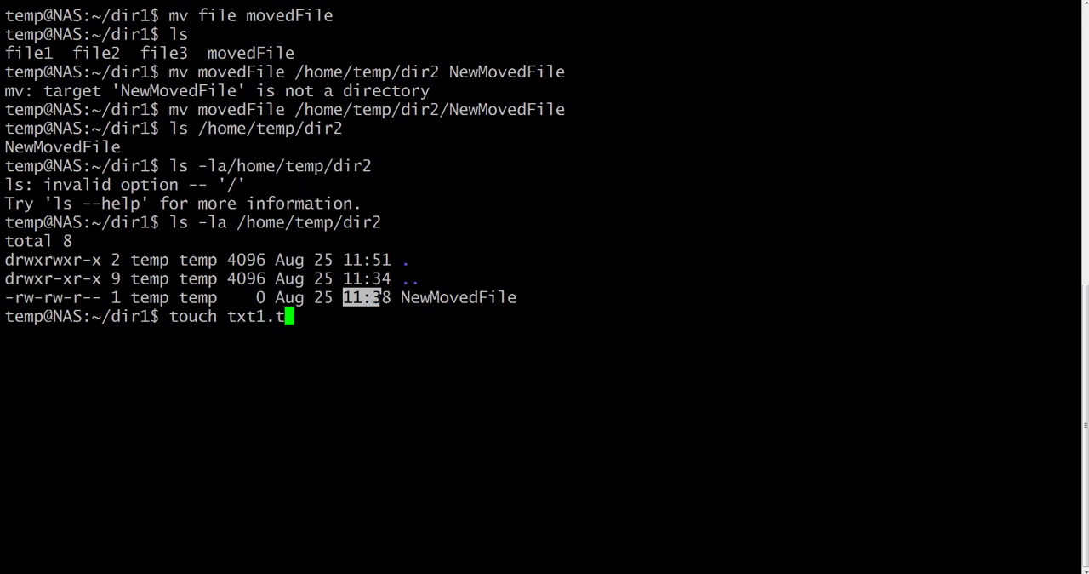
text(xt)
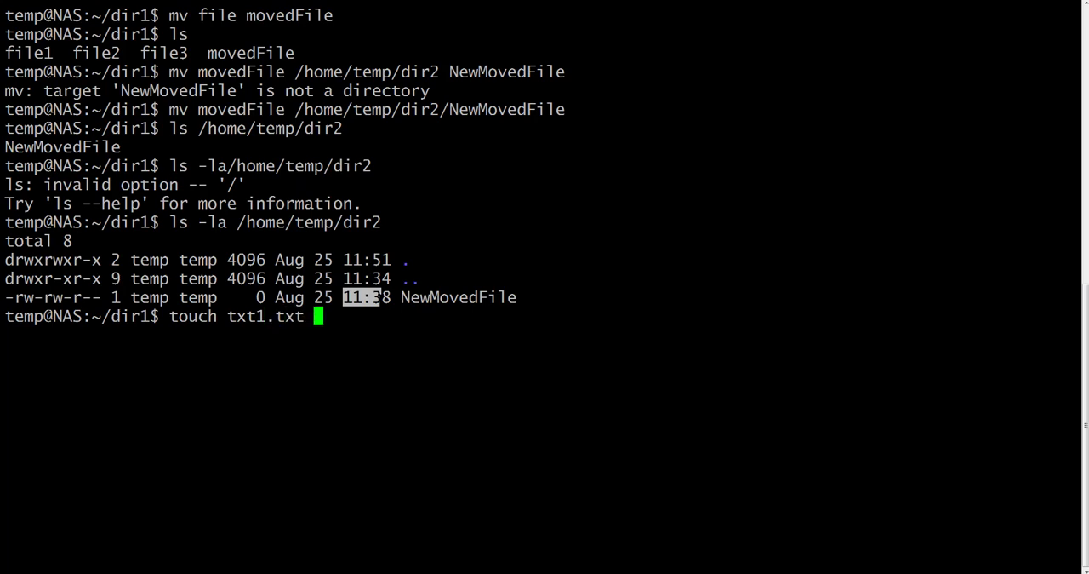
text(txt2)
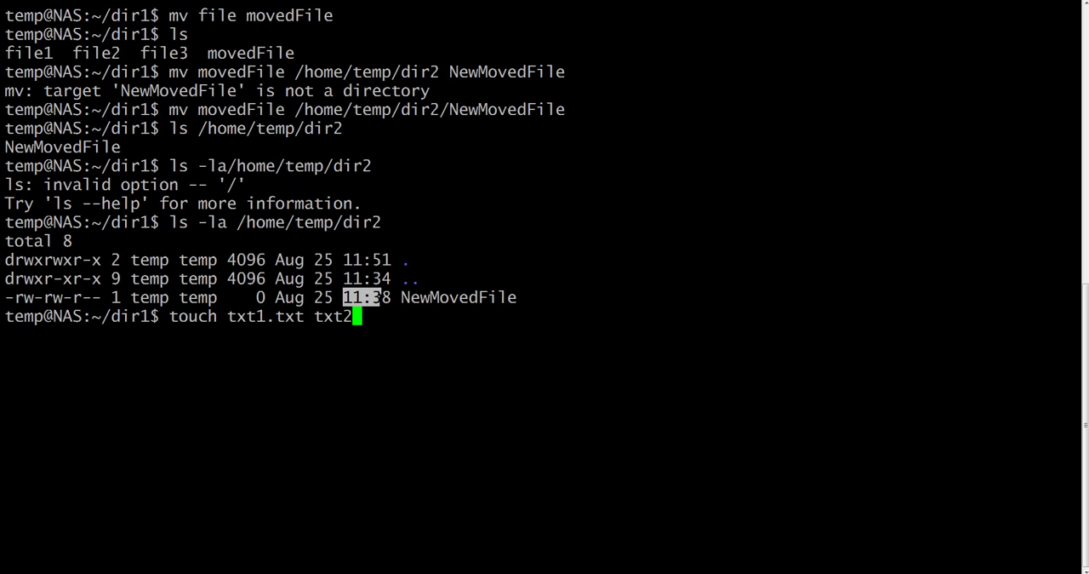
text(.txt)
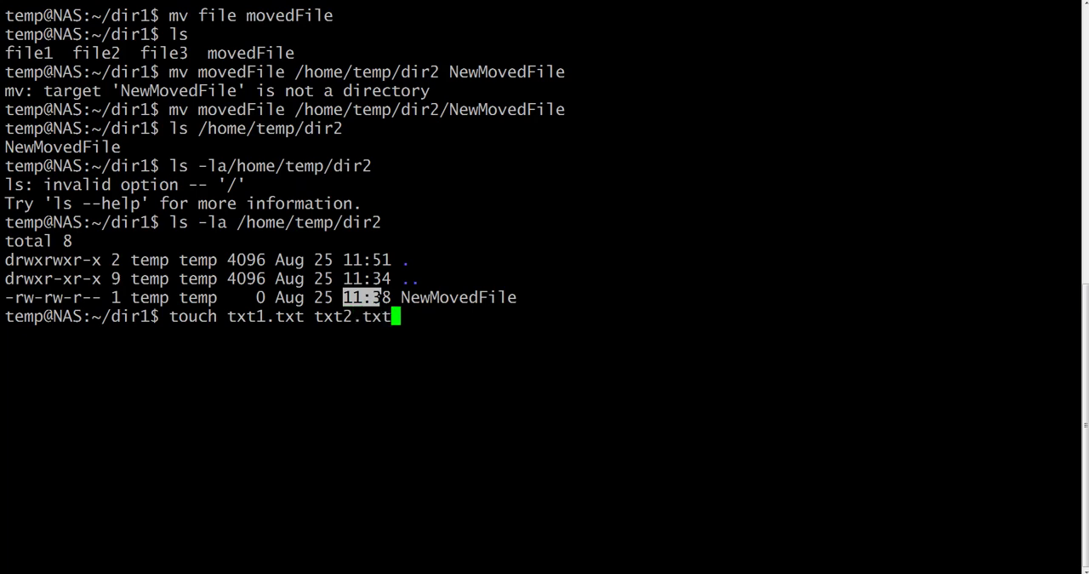
text(txt)
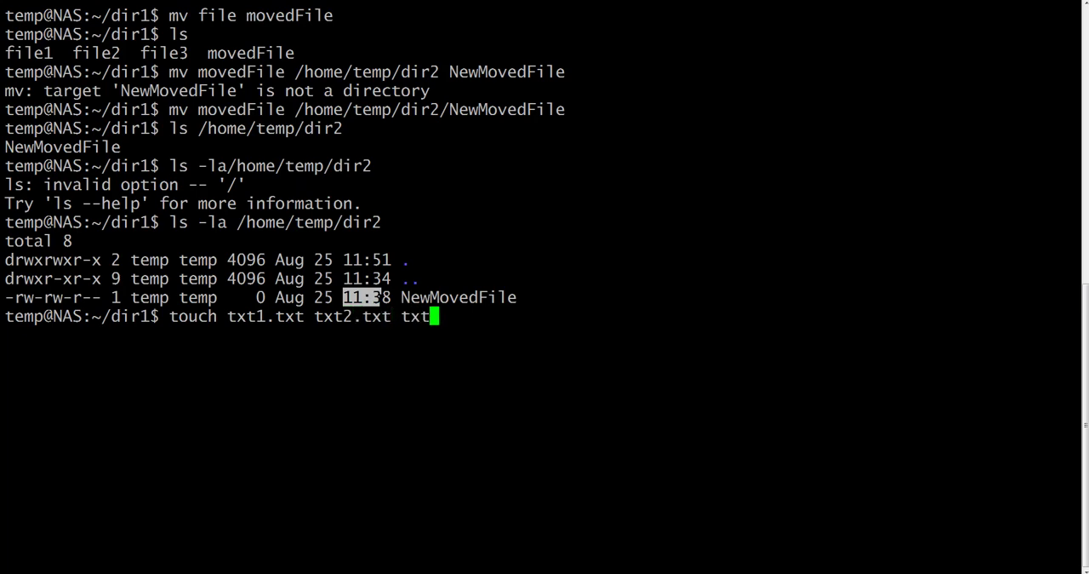
text(3.txt)
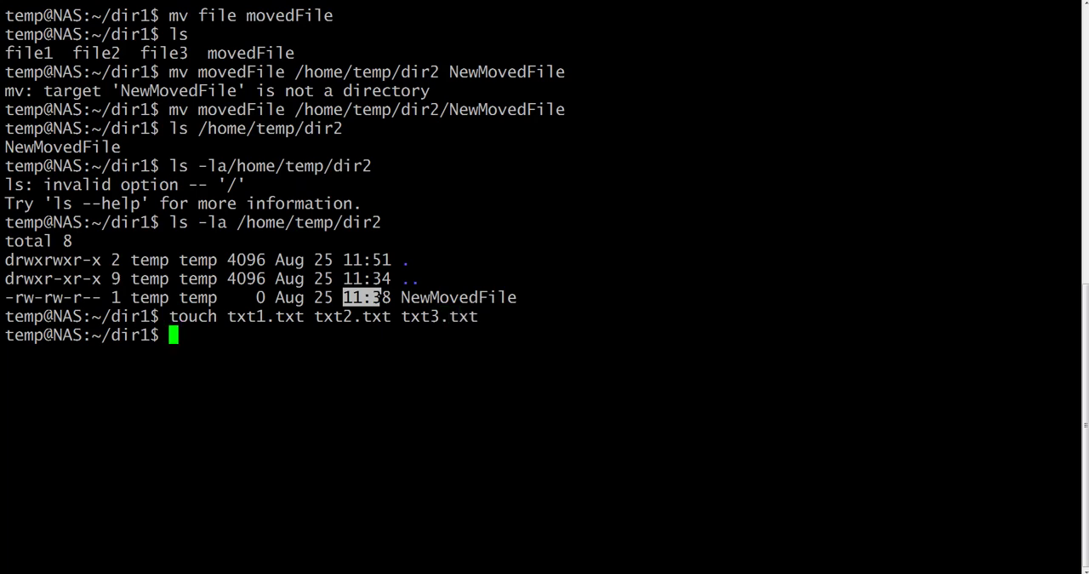
text(ls /home/temp/dir2/NewMovedFile)
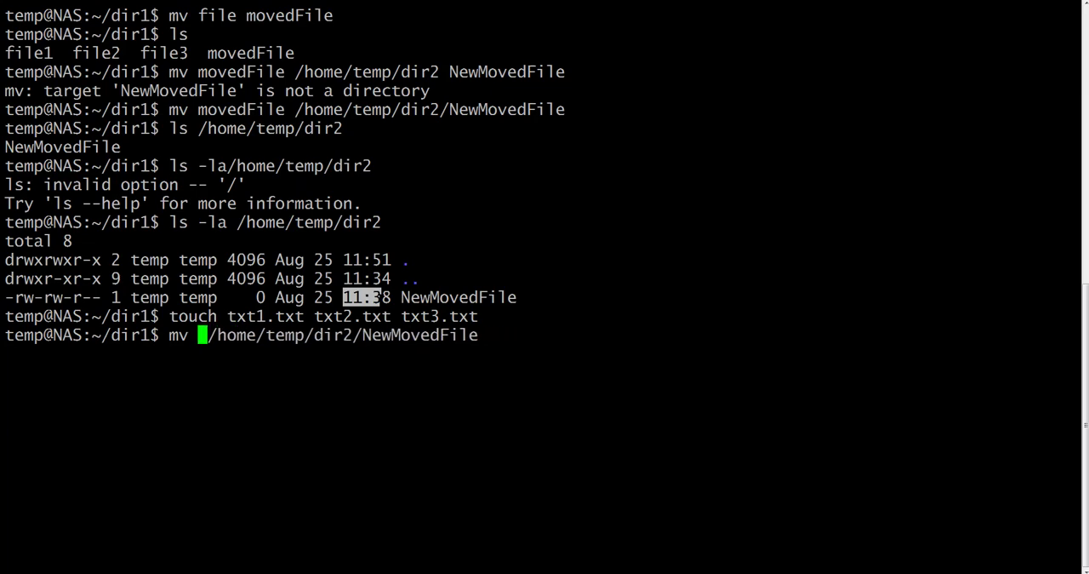
- Run mv *.txt /home/temp/dir2/ after a *.tx typo, then list dir2 in long format and highlight file1
text(*)
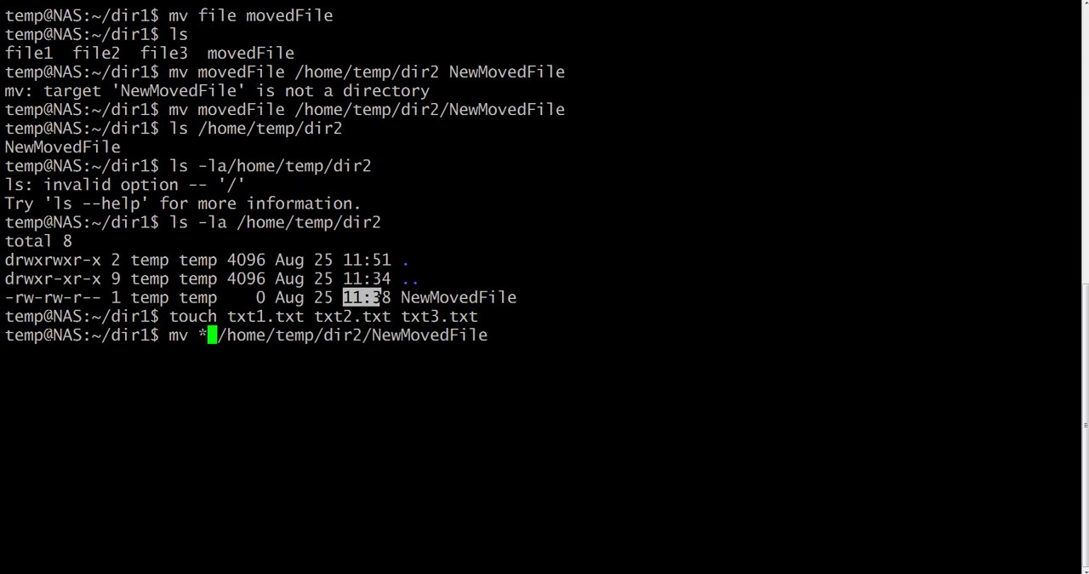
text(.tx)
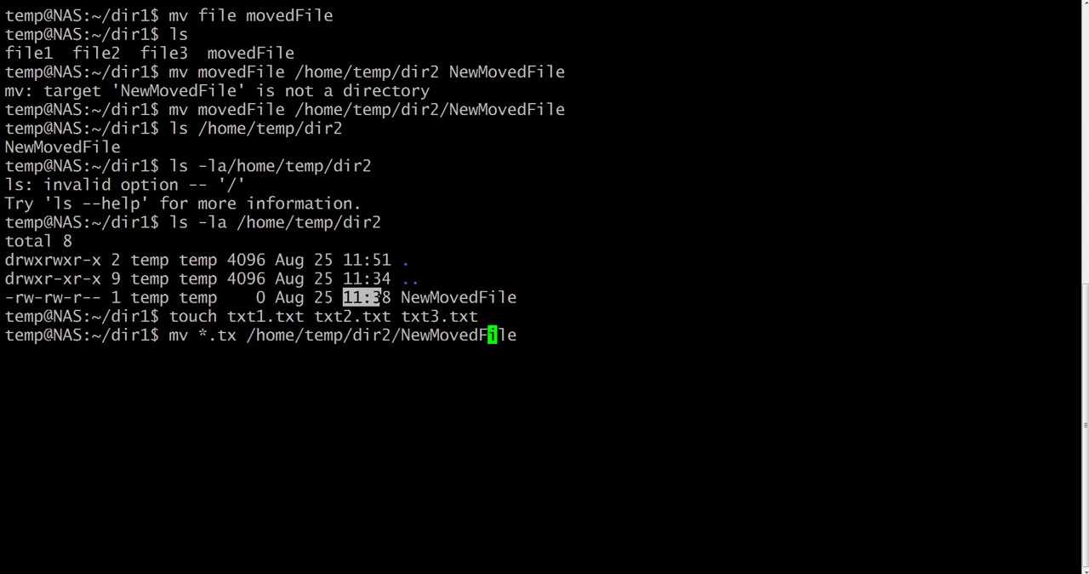
key(BackSpace)
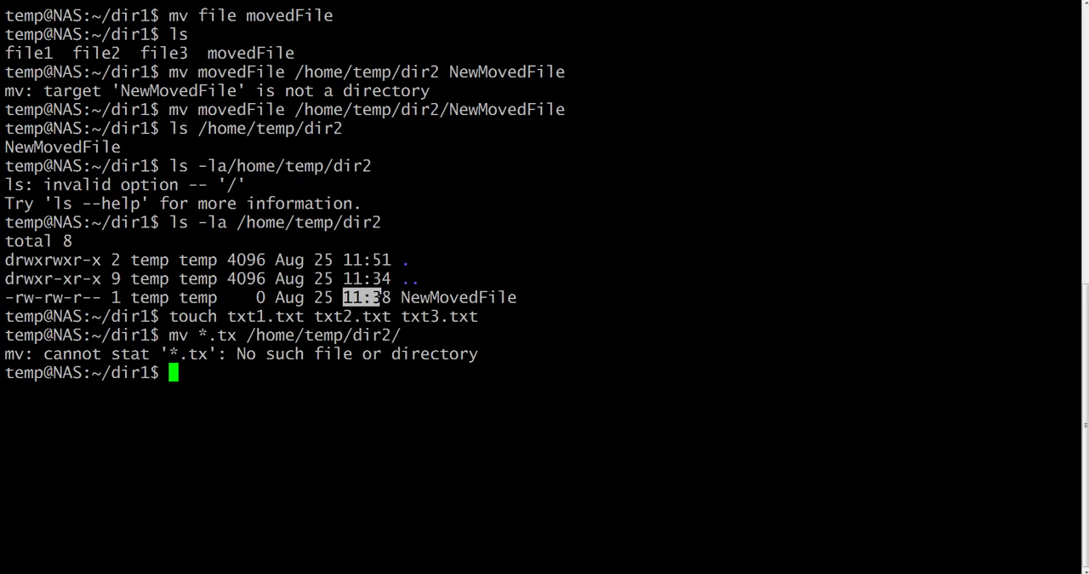
text(mv *.tx /home/temp/dir2/)
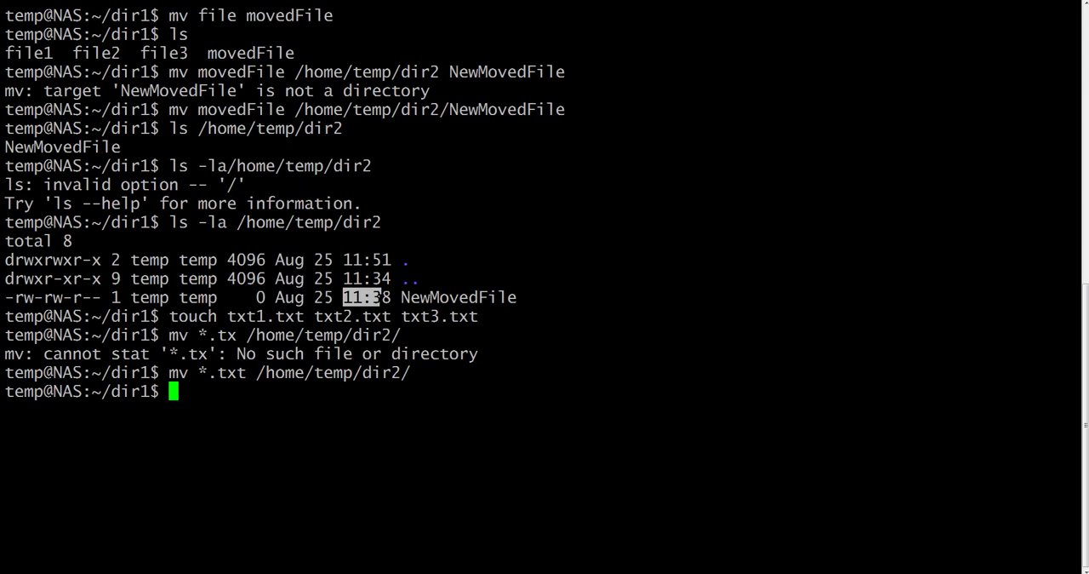
text(ls -la /home/temp/dir2)
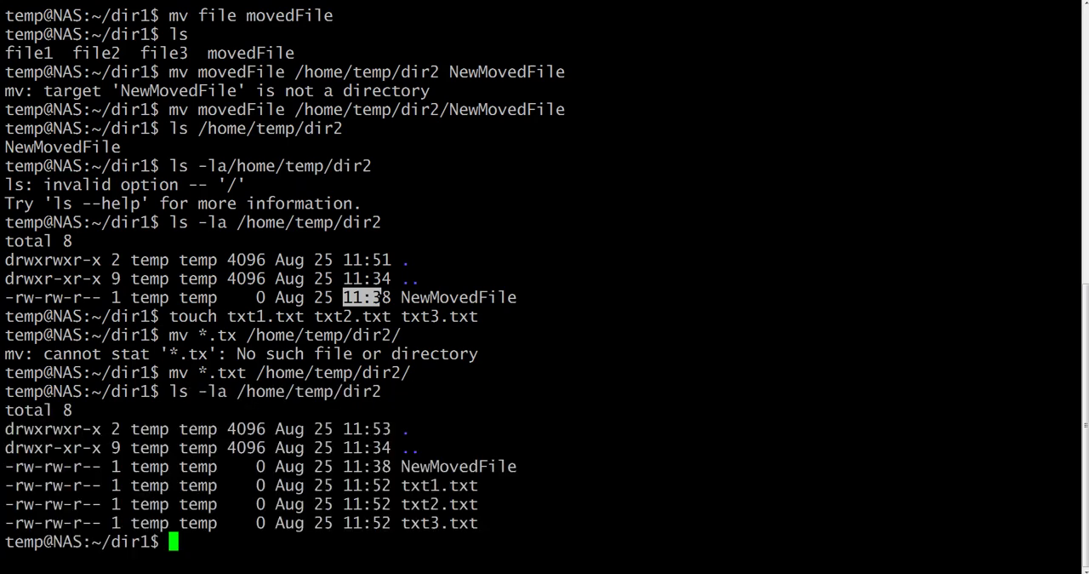
drag(400, 485, 490, 522)
text(ls)
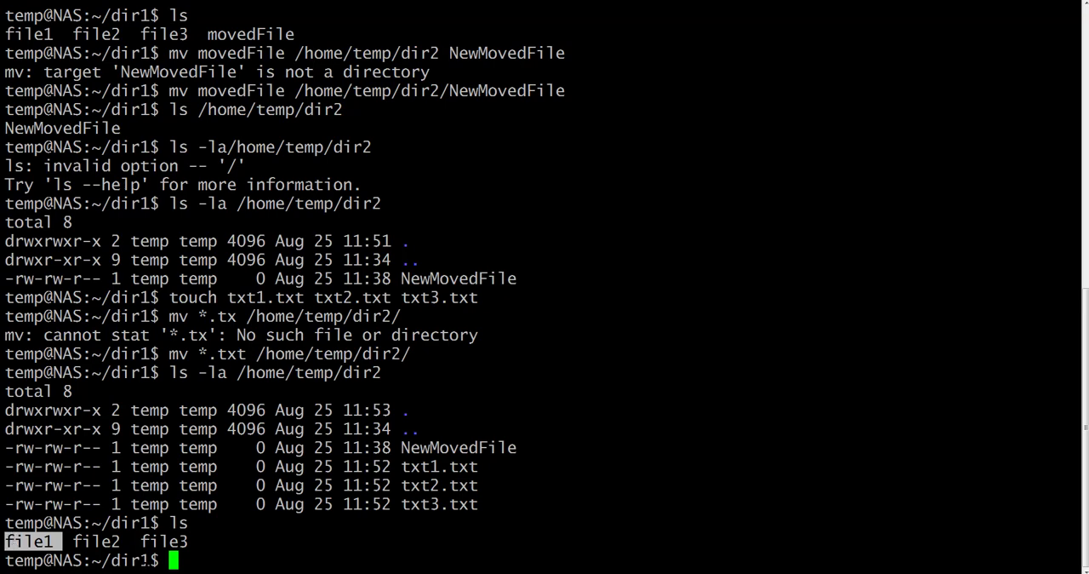
- Write mv file1 ../../ with a note that it moves the file two levels up, without running it
text(mv)
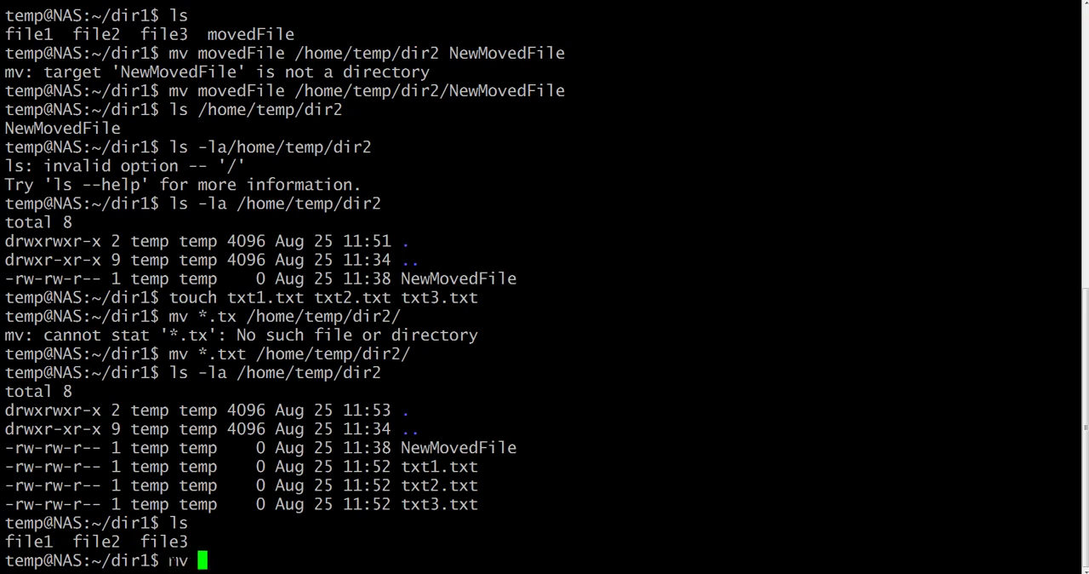
text(fi)
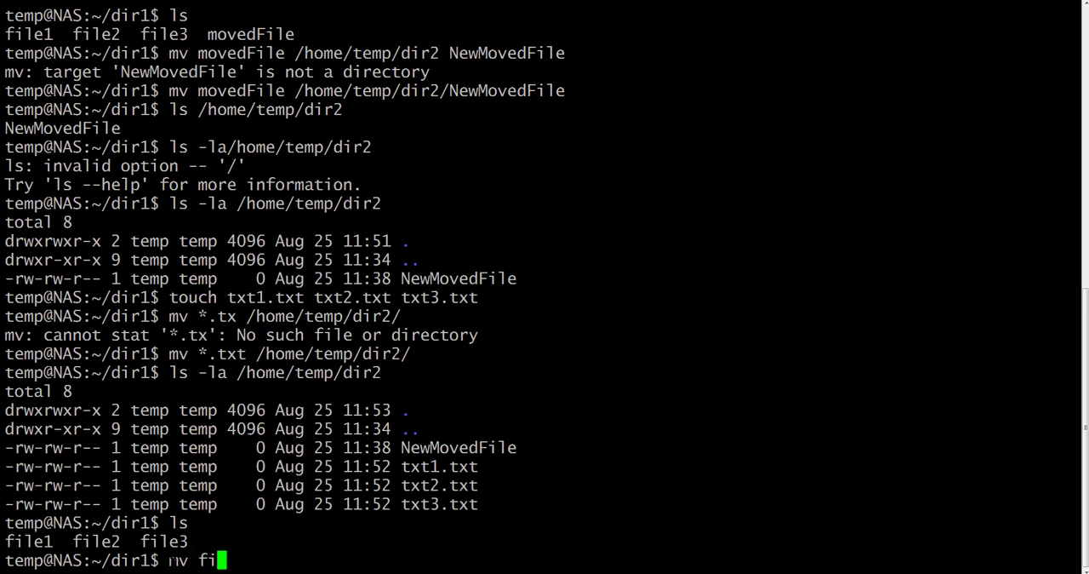
text(le)
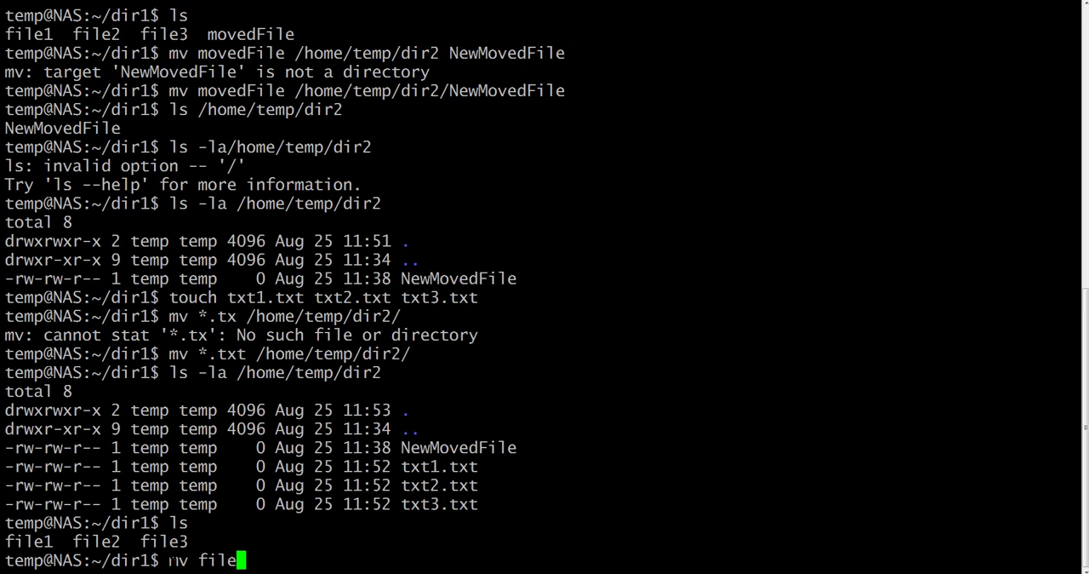
text(1)
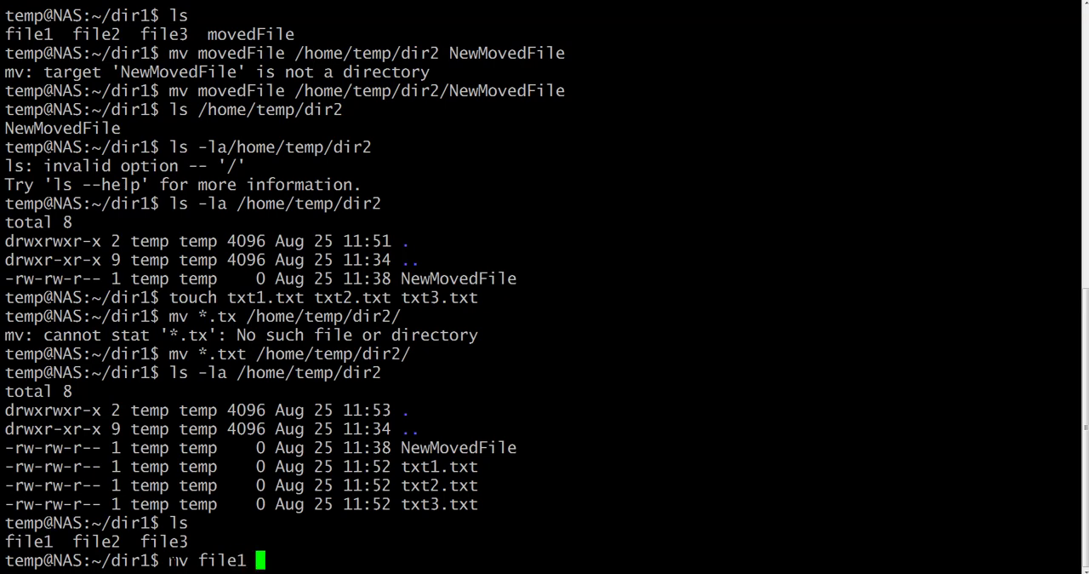
text(../)
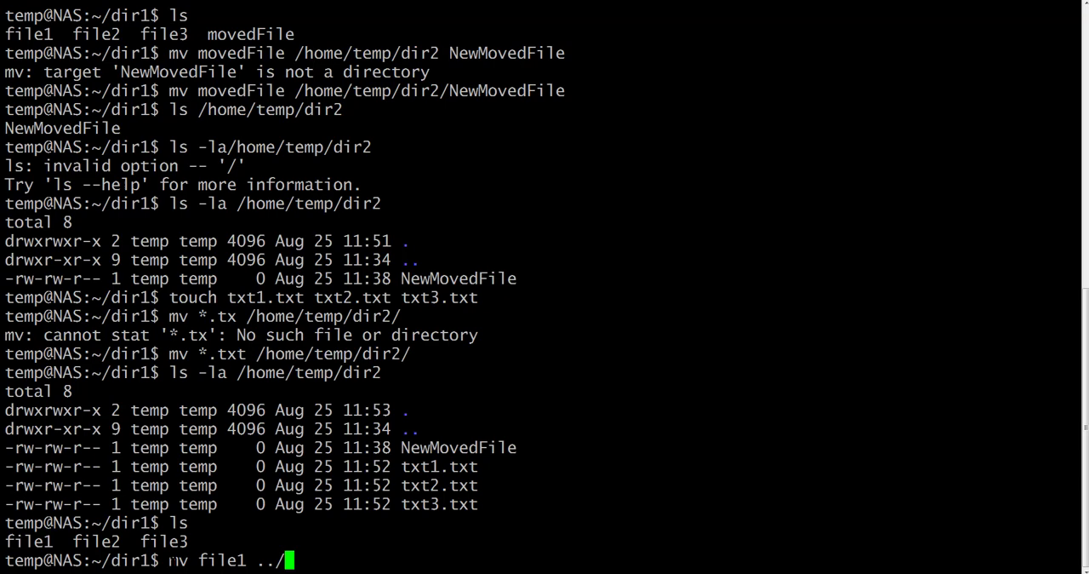
text(.)
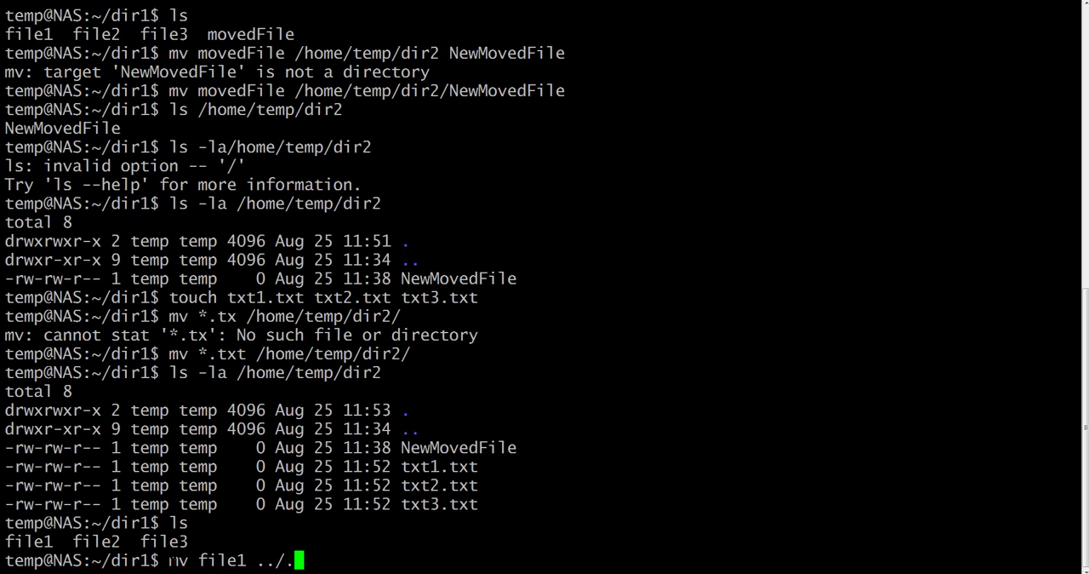
text(../ - moves th)
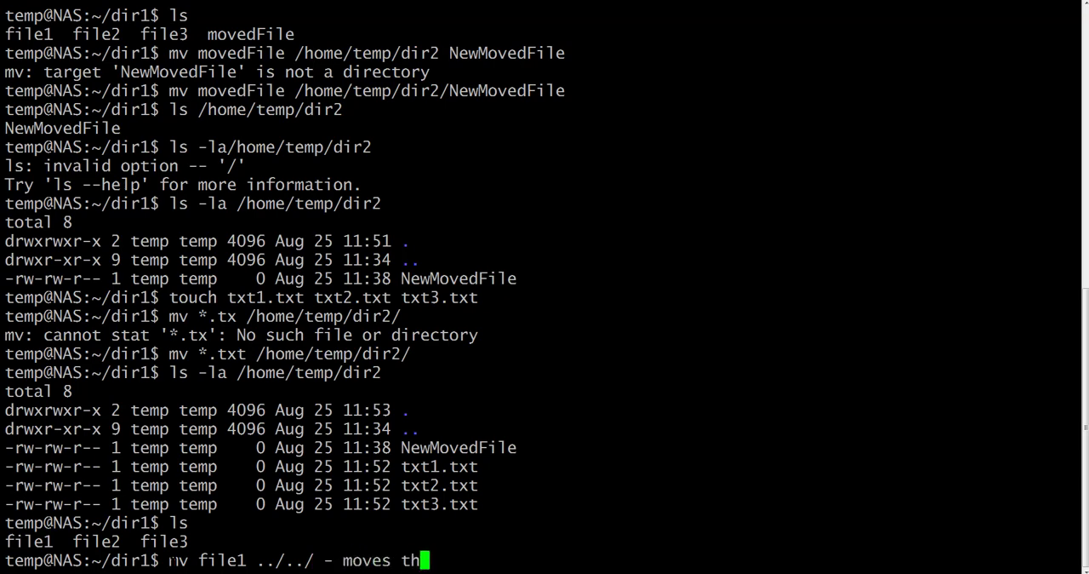
text(e file)
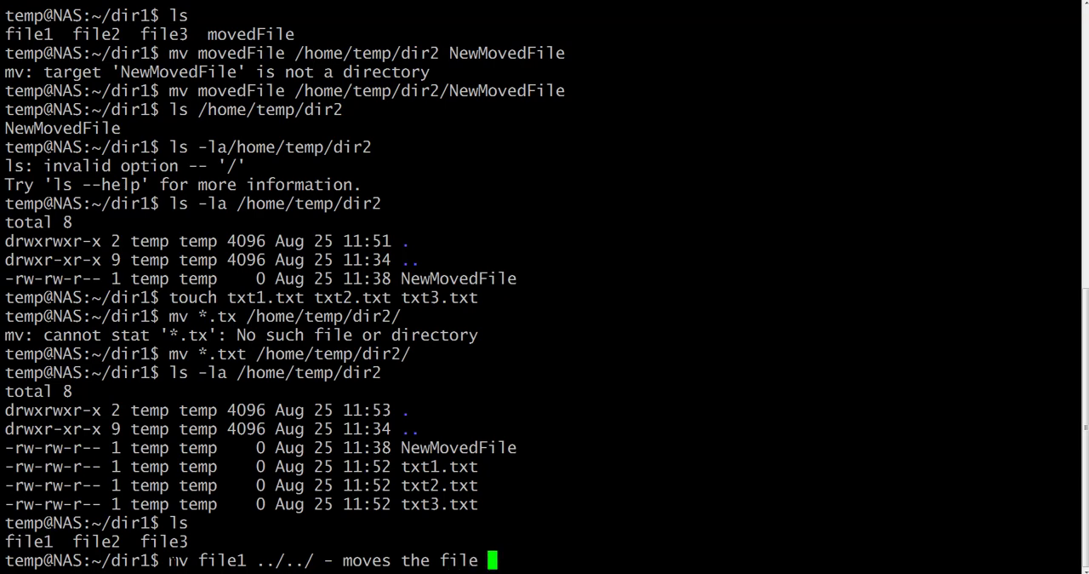
text(2 leve)
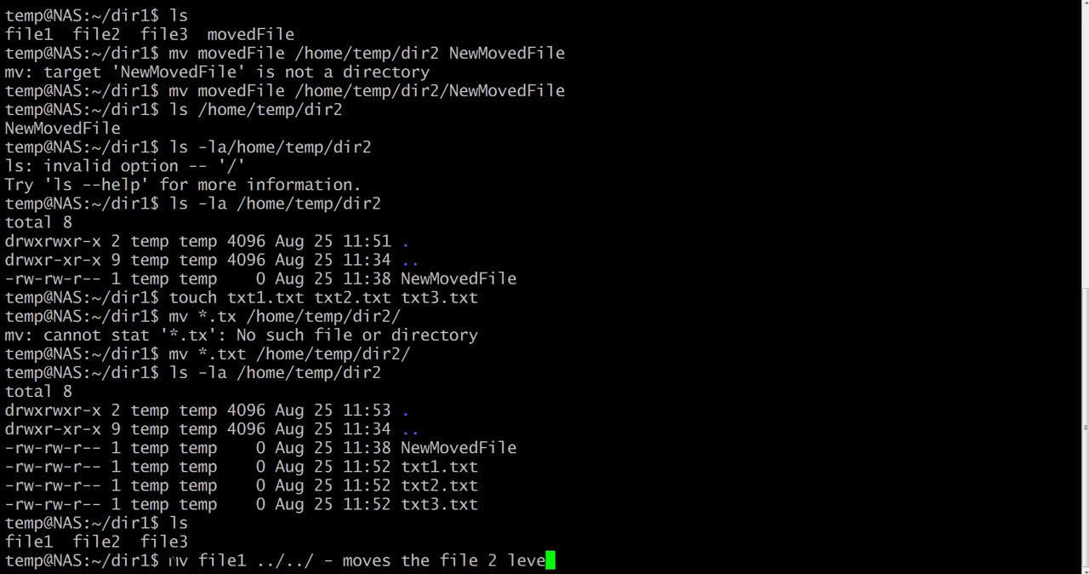
text(ls u)
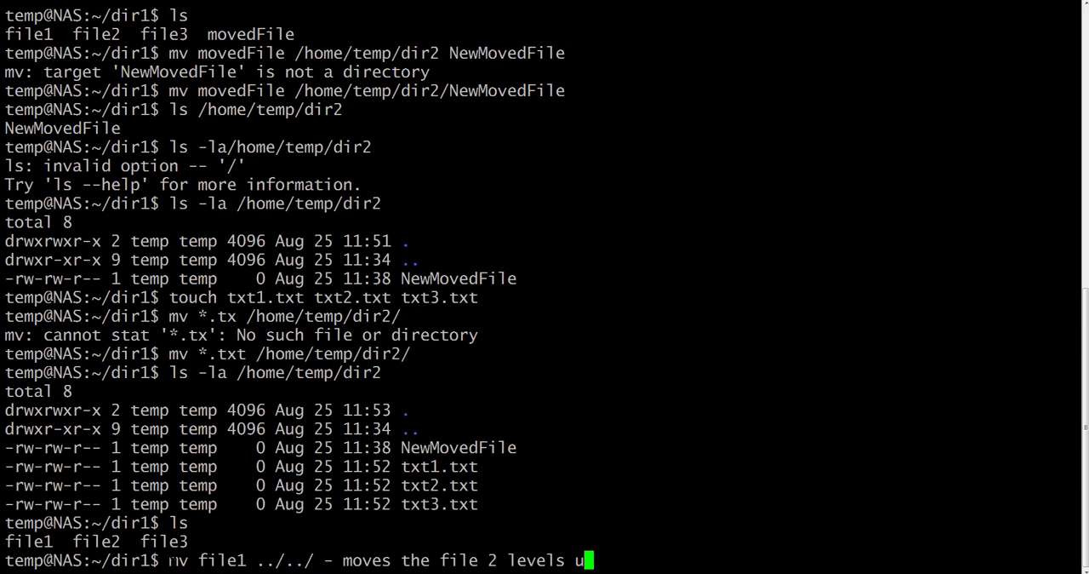